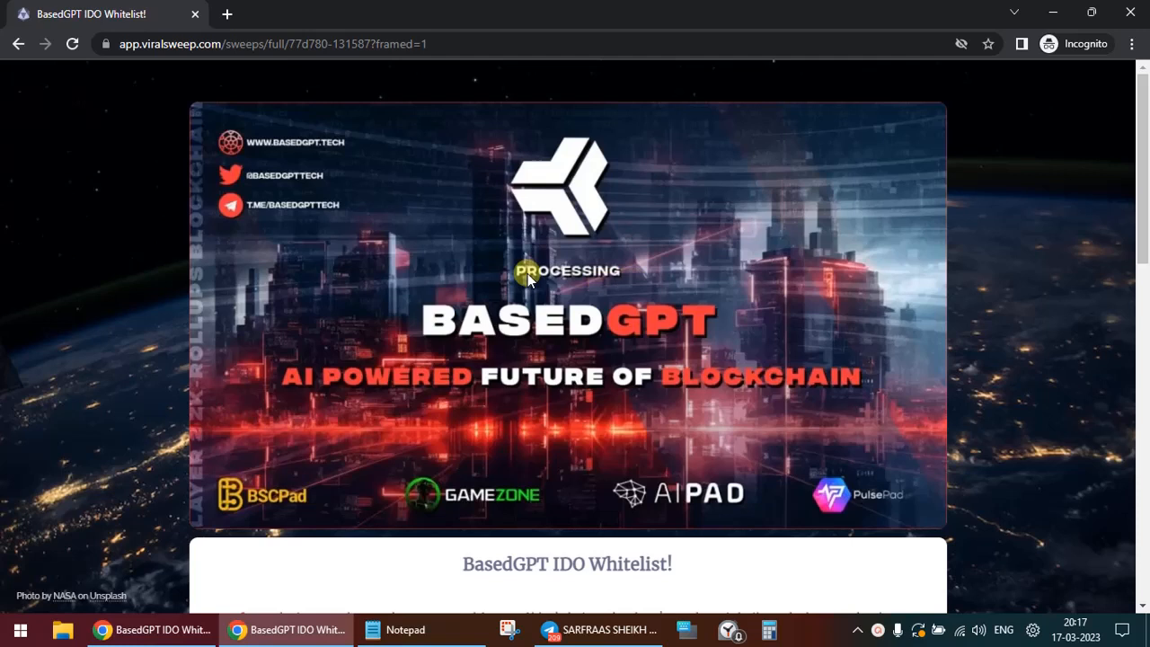
{"action": "mouse_move", "coordinate": [492, 251]}
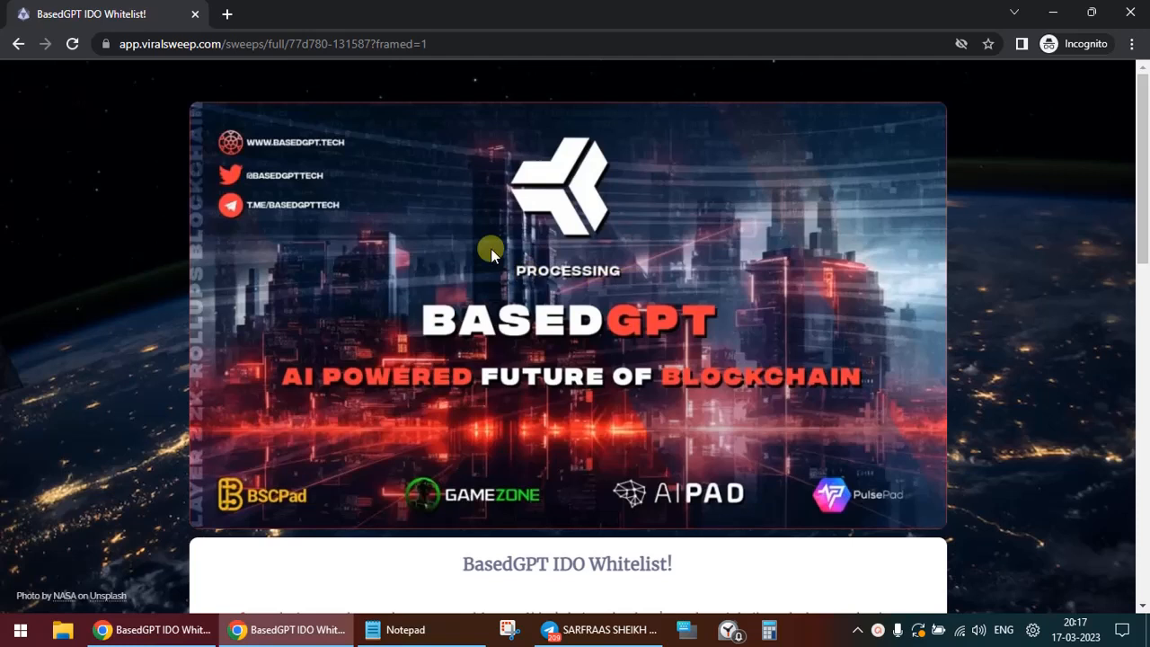
{"action": "mouse_move", "coordinate": [600, 375]}
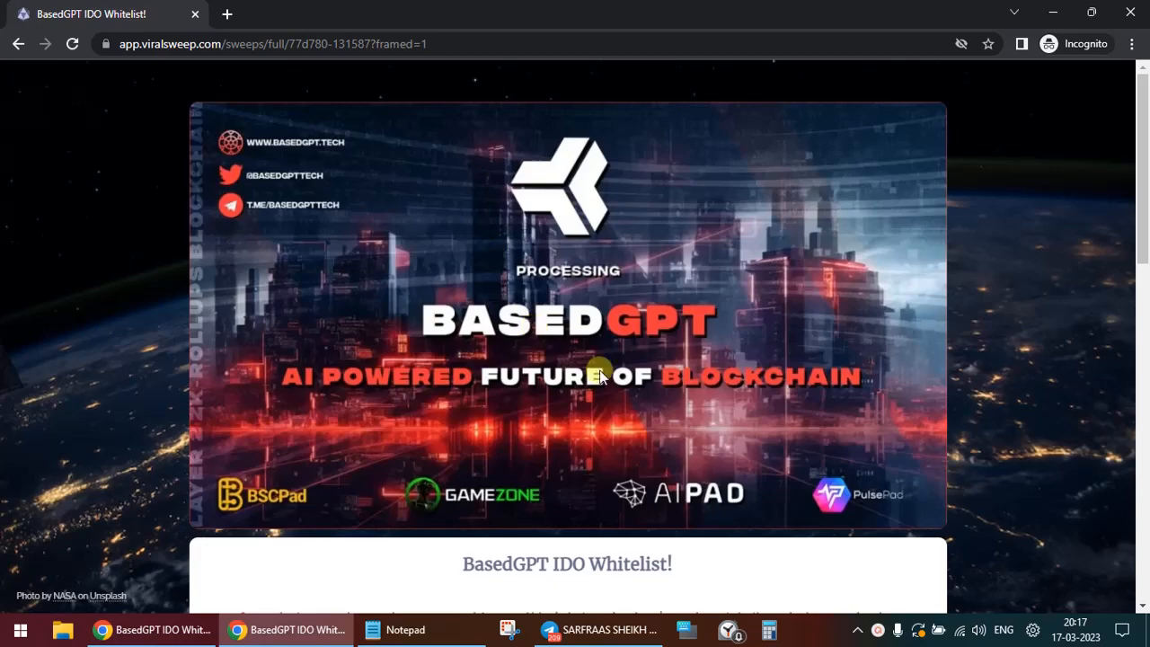
{"action": "scroll", "scroll_direction": "down", "scroll_amount": 3}
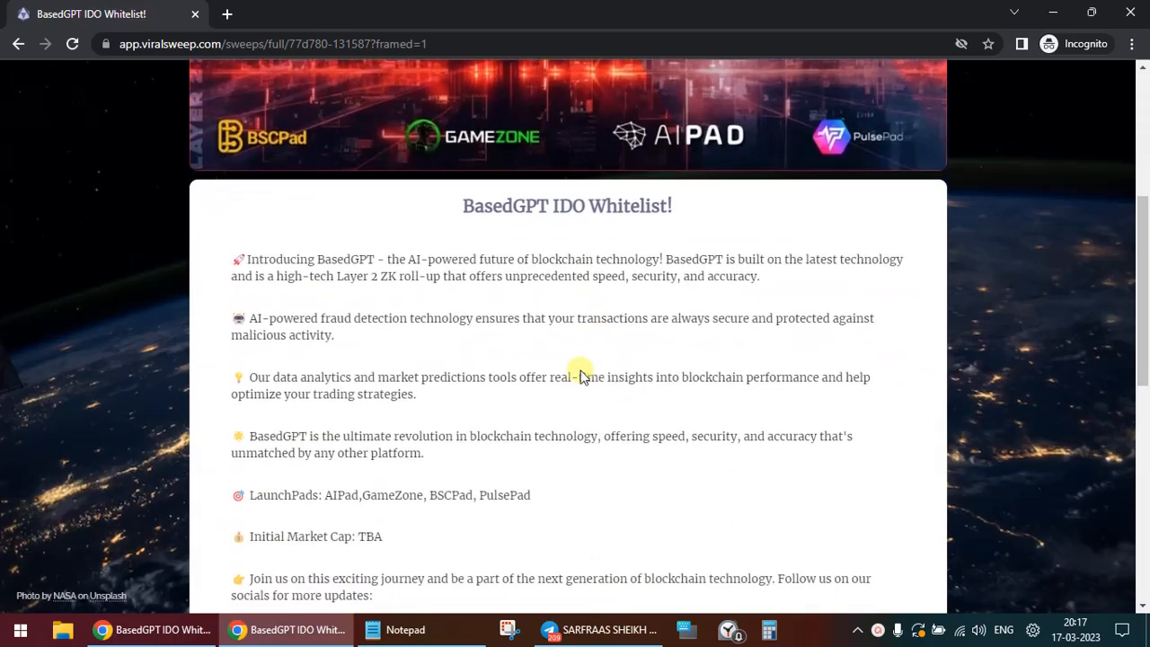
{"action": "scroll", "scroll_direction": "down", "scroll_amount": 3}
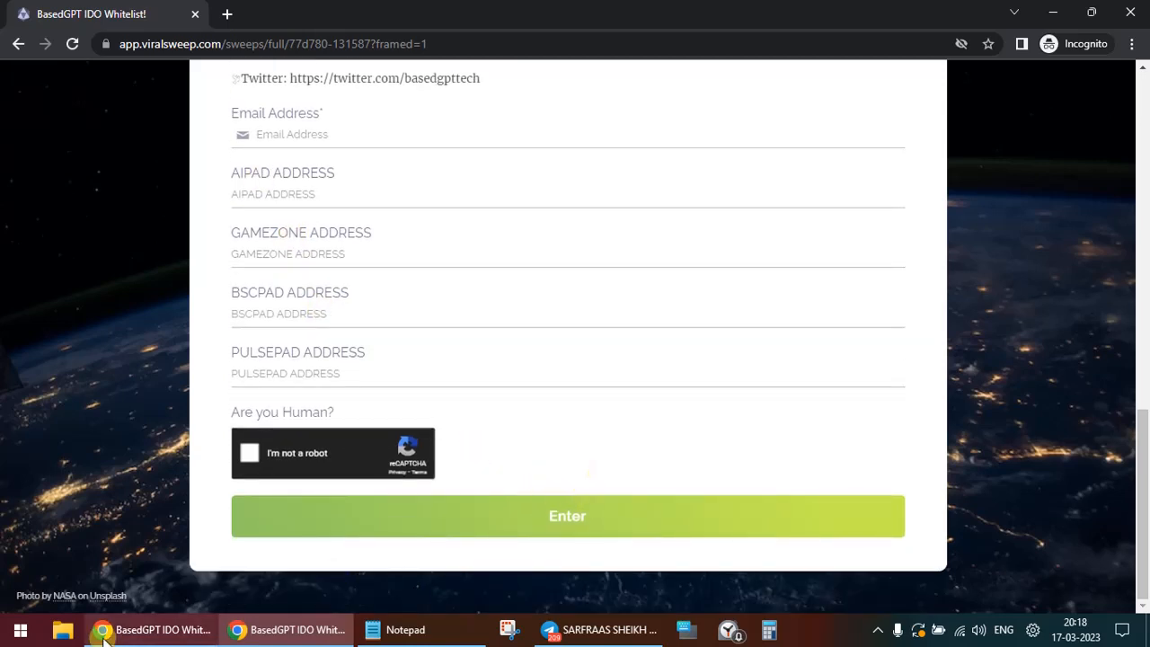